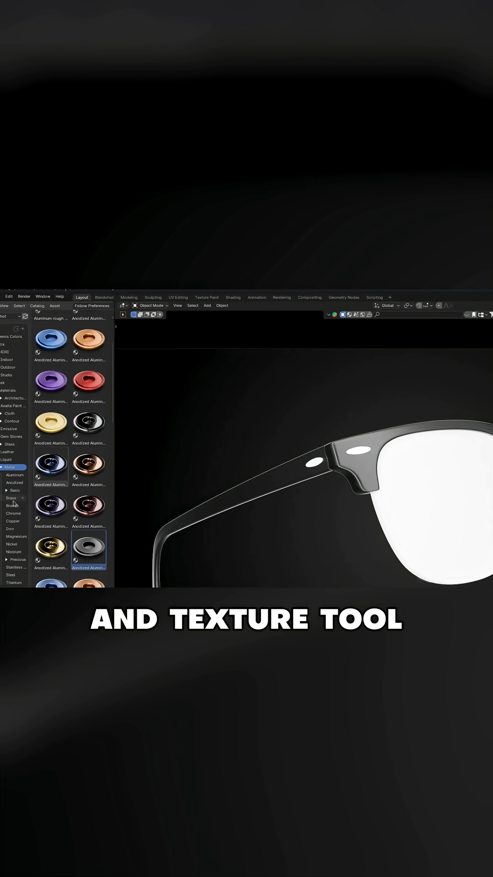
# Raise the Finger Leaks and Scratches opacity so the metal vase and spheres show dirt and speckles
pyautogui.click(11, 497)
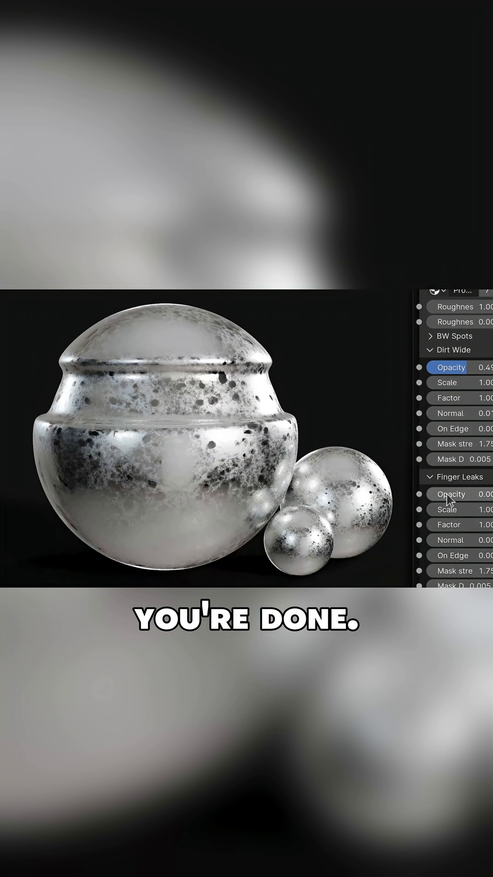
pyautogui.scroll(-3)
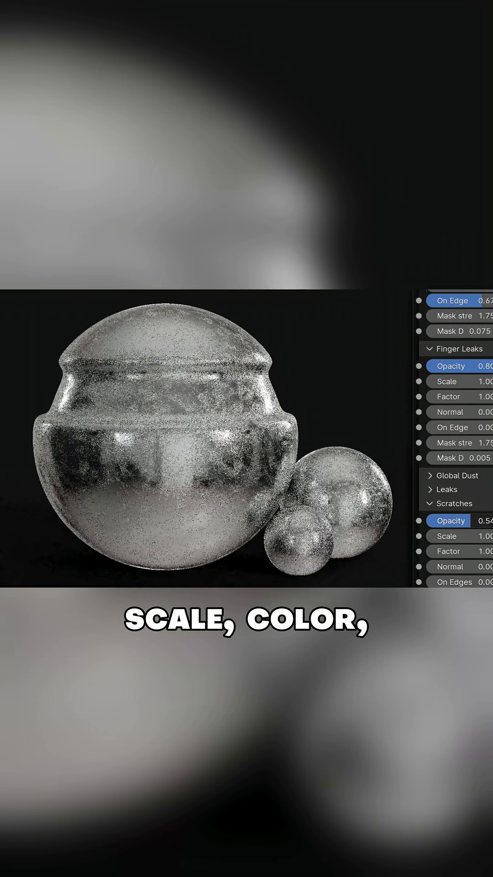